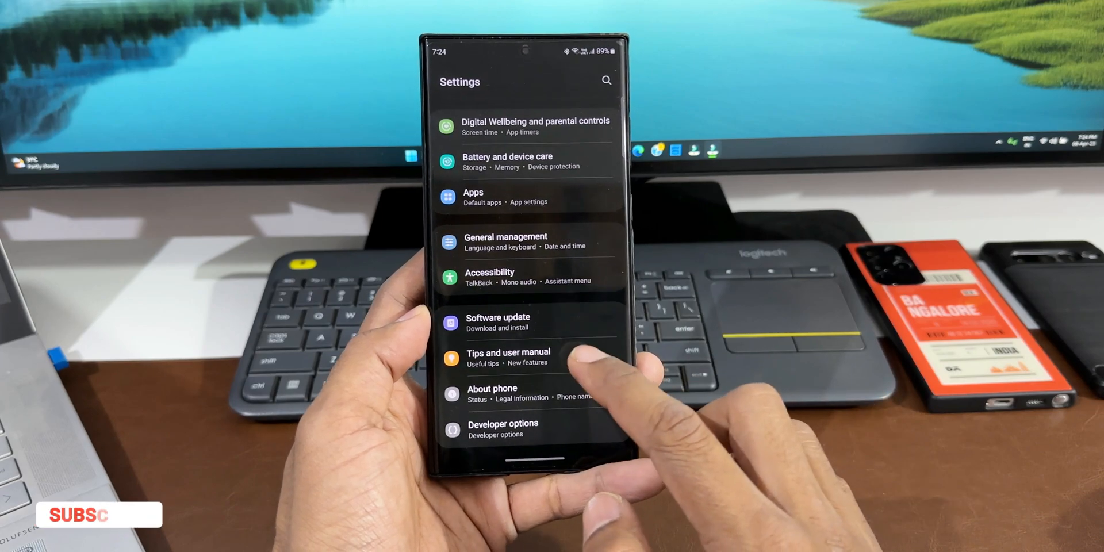
- Show the last update details: 7 April 2023 install, 936.02 MB, 1 April 2023 security patch
{"action": "left_click", "coordinate": [498, 322]}
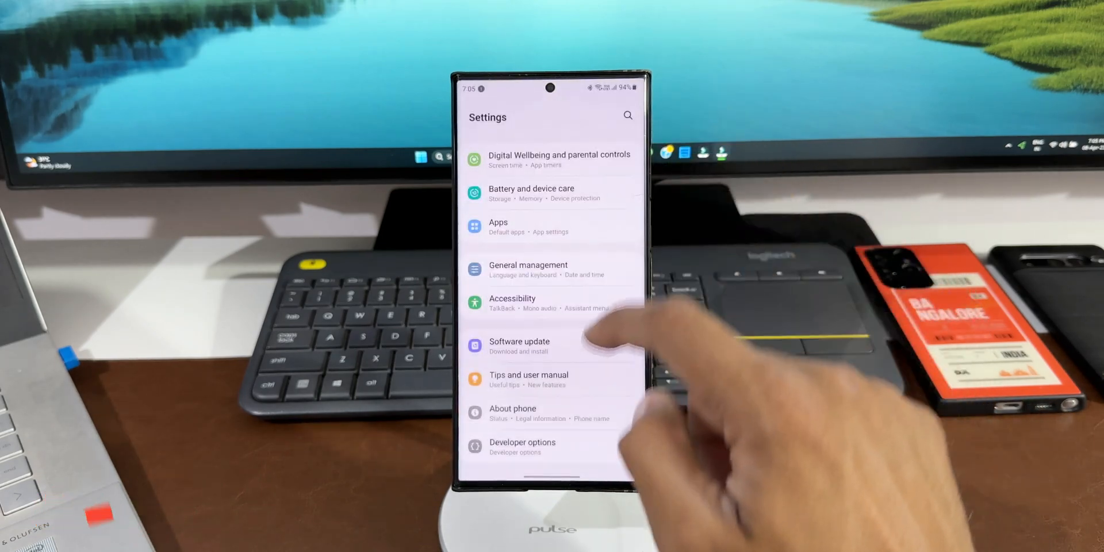
{"action": "left_click", "coordinate": [518, 346]}
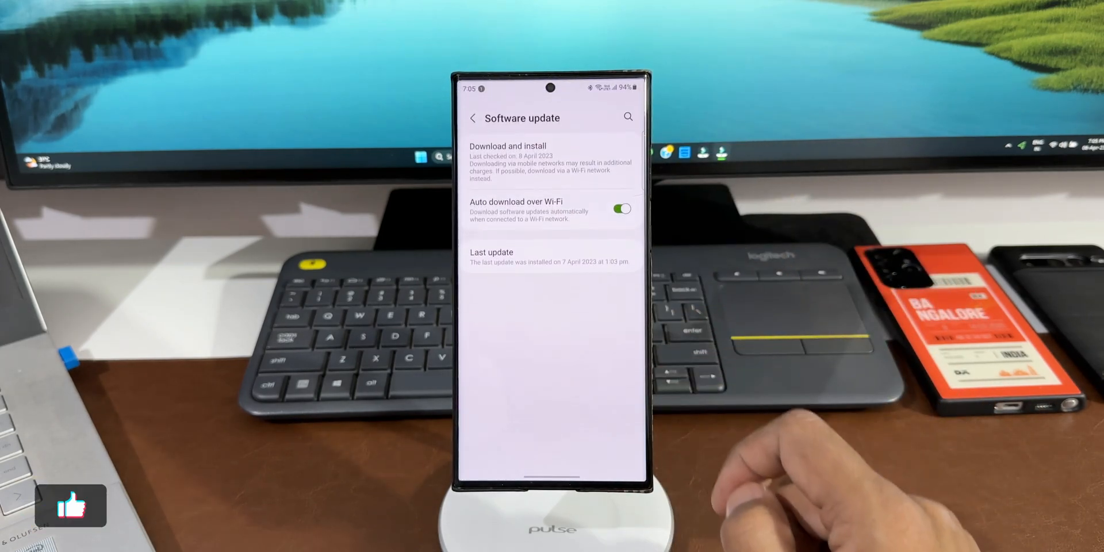
{"action": "left_click", "coordinate": [550, 252]}
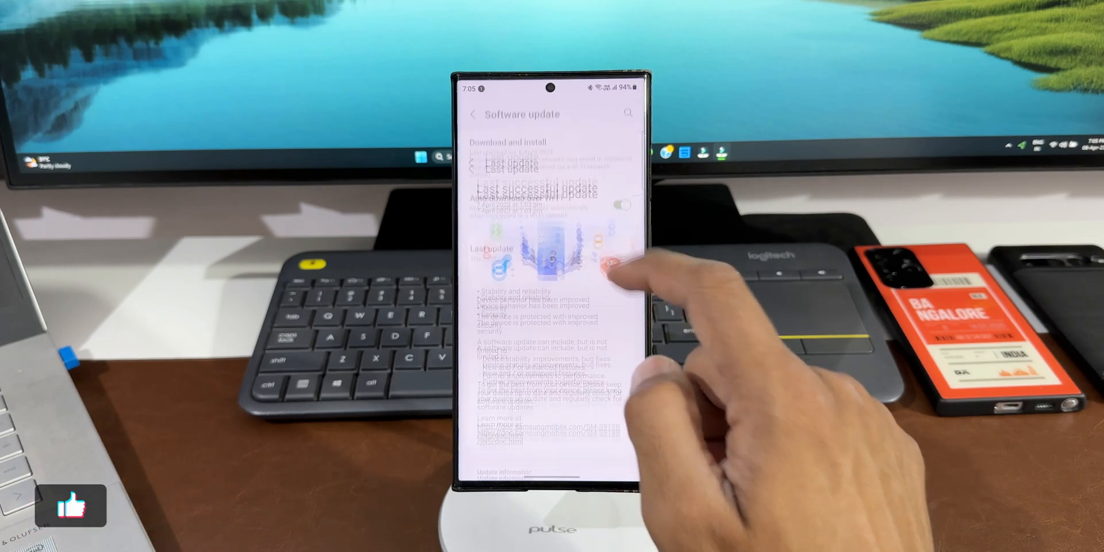
{"action": "left_click", "coordinate": [511, 164]}
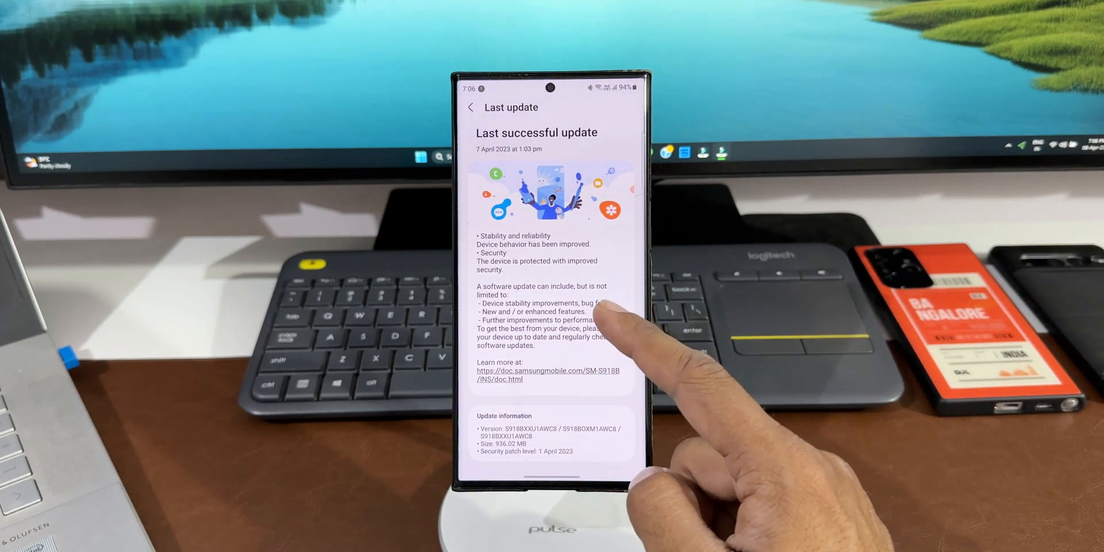
- Leave the Last update changelog and return to the home screen
{"action": "left_click", "coordinate": [550, 374]}
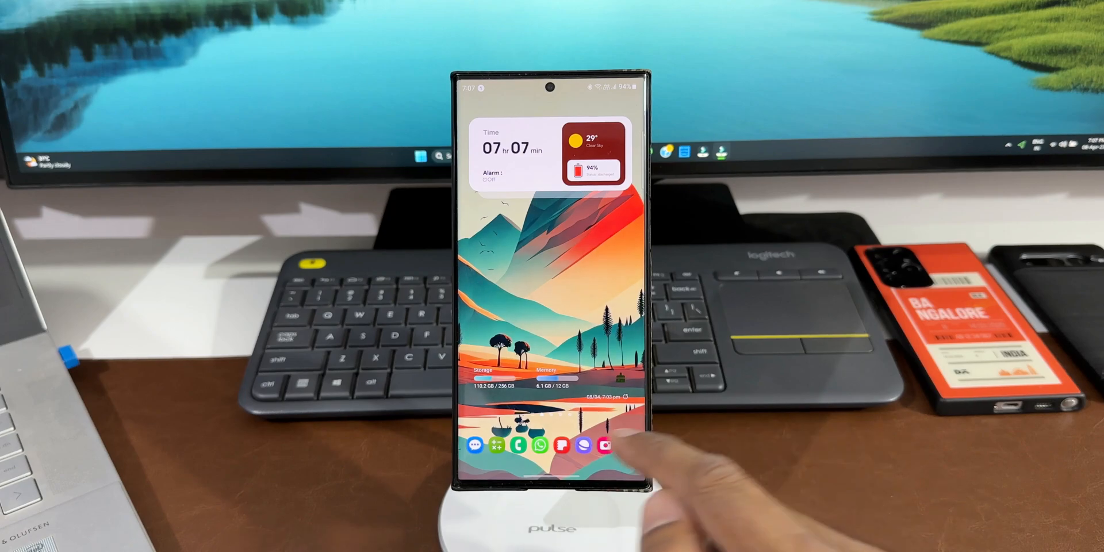
- Launch Camera, take two test photos and move each to the Recycle bin from the thumbnail
{"action": "left_click", "coordinate": [604, 446]}
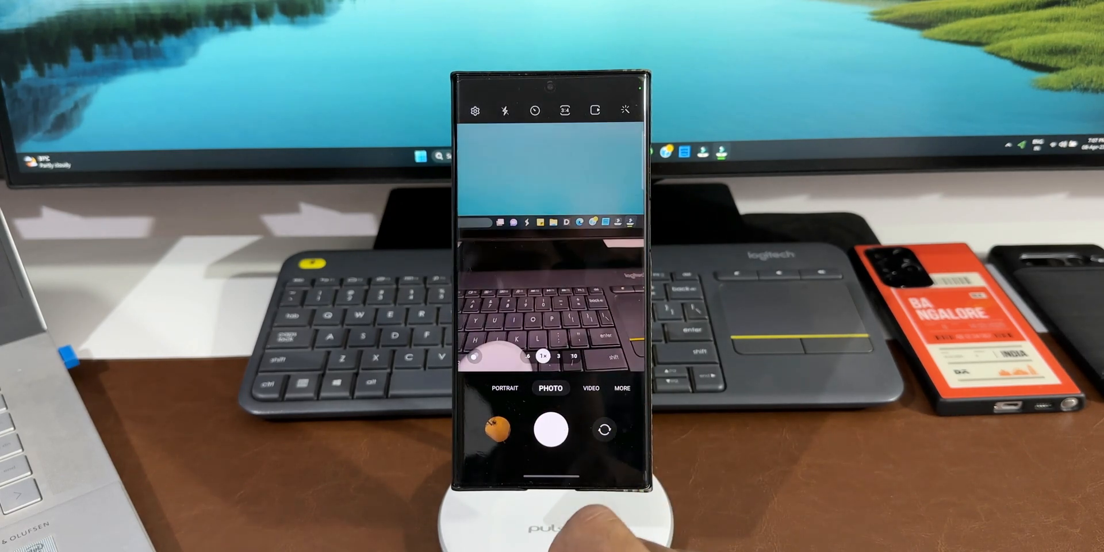
{"action": "left_click", "coordinate": [484, 428]}
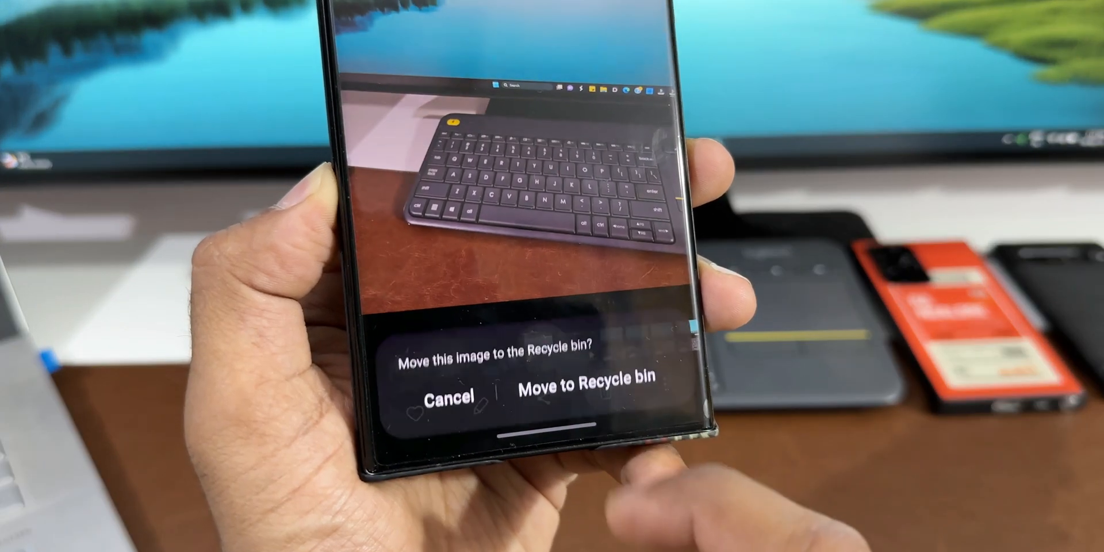
{"action": "left_click", "coordinate": [448, 395]}
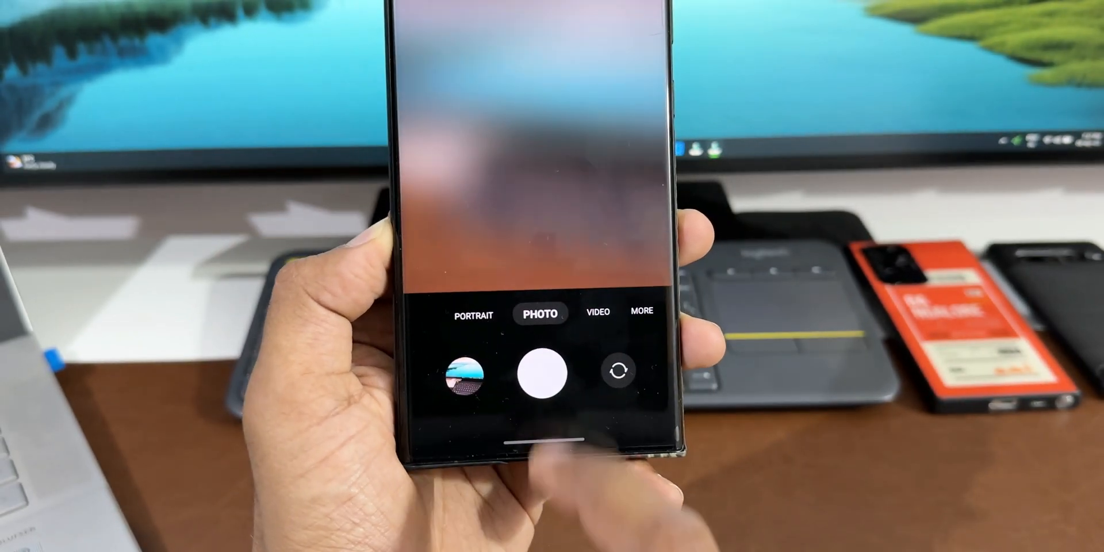
{"action": "left_click", "coordinate": [545, 371]}
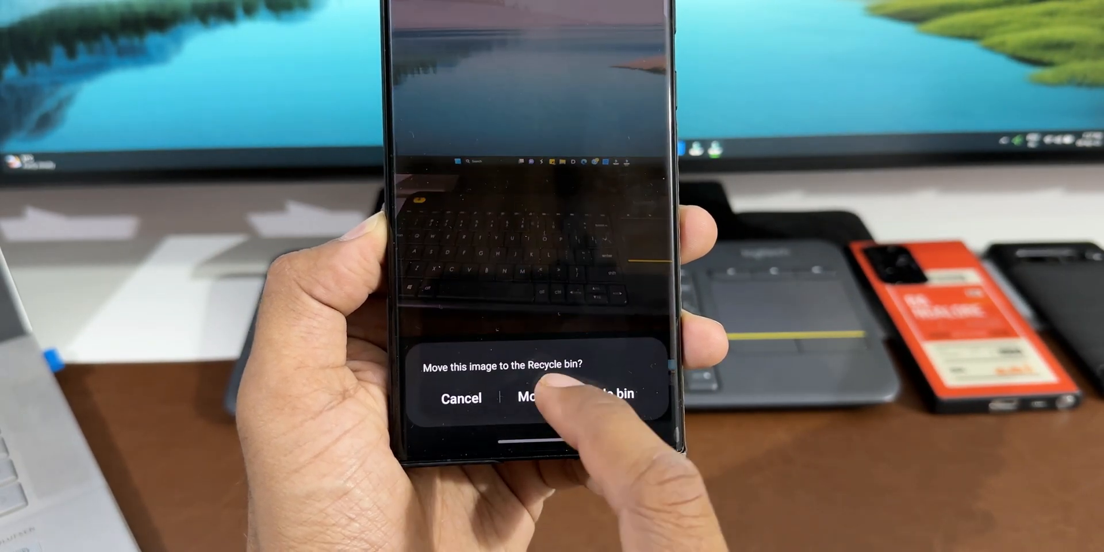
{"action": "left_click", "coordinate": [564, 398]}
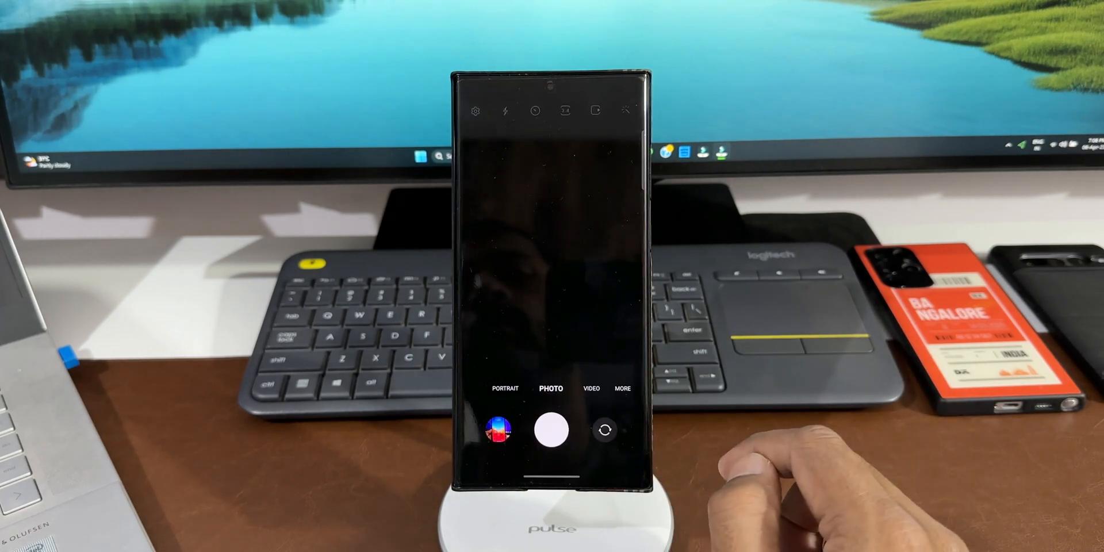
- Capture a photo of the keyboard in Photo mode
{"action": "left_click", "coordinate": [551, 430]}
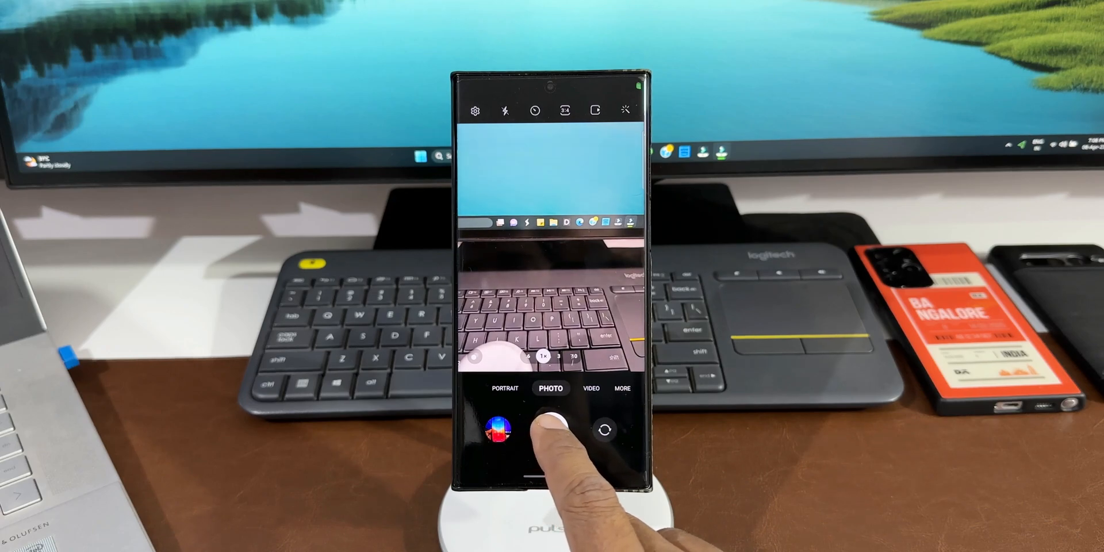
{"action": "left_click", "coordinate": [545, 429]}
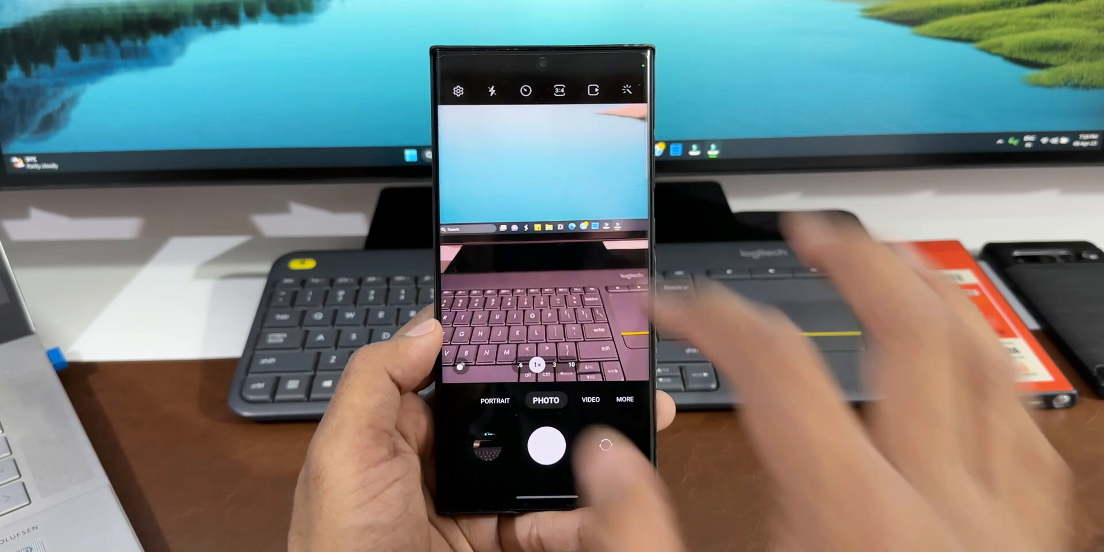
- Turn on Prioritise focus over speed in Camera Assistant and return to the viewfinder
{"action": "left_click", "coordinate": [458, 89]}
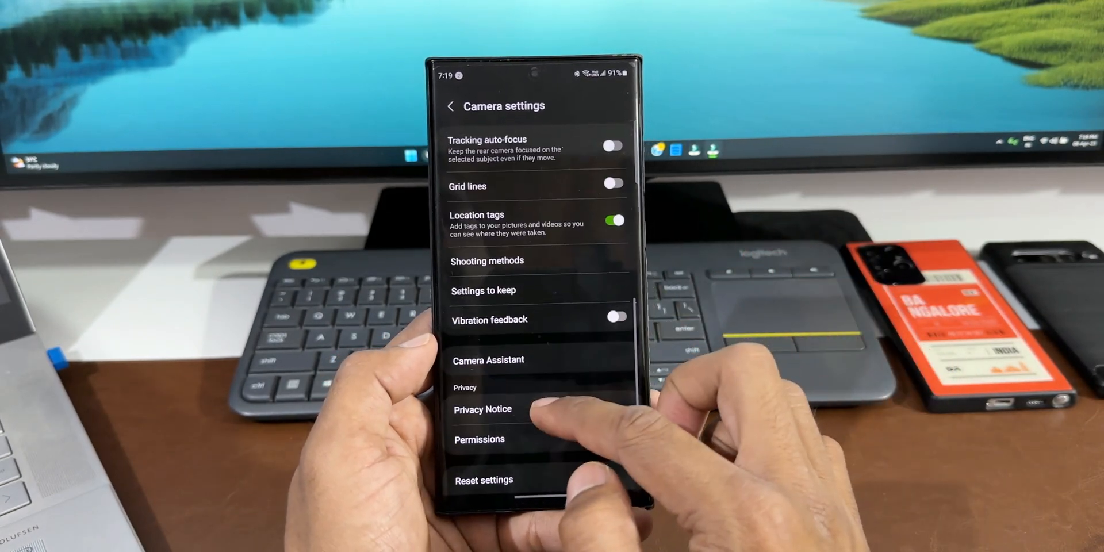
{"action": "left_click", "coordinate": [489, 360]}
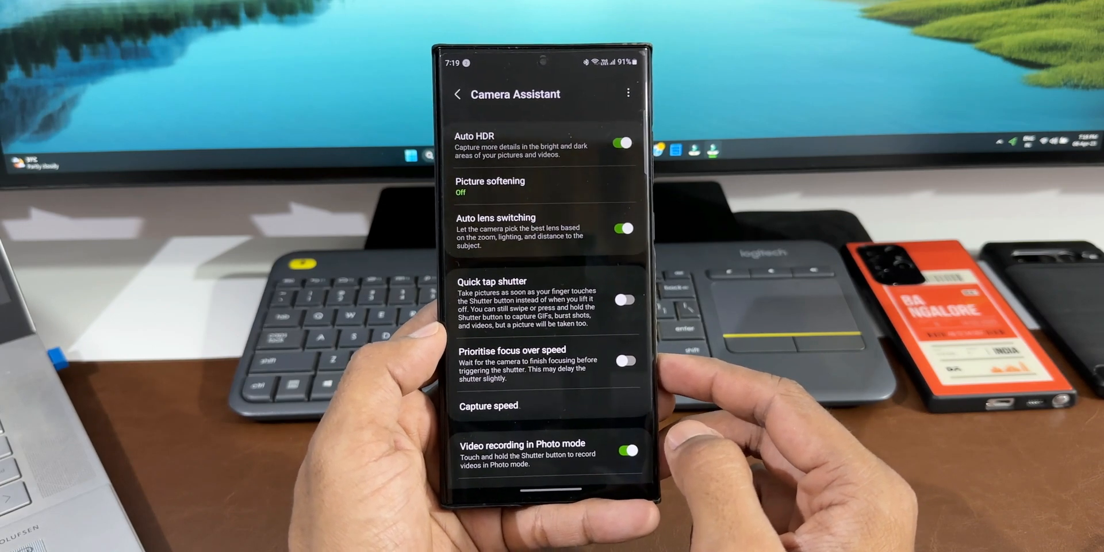
{"action": "scroll", "scroll_direction": "down", "scroll_amount": 3}
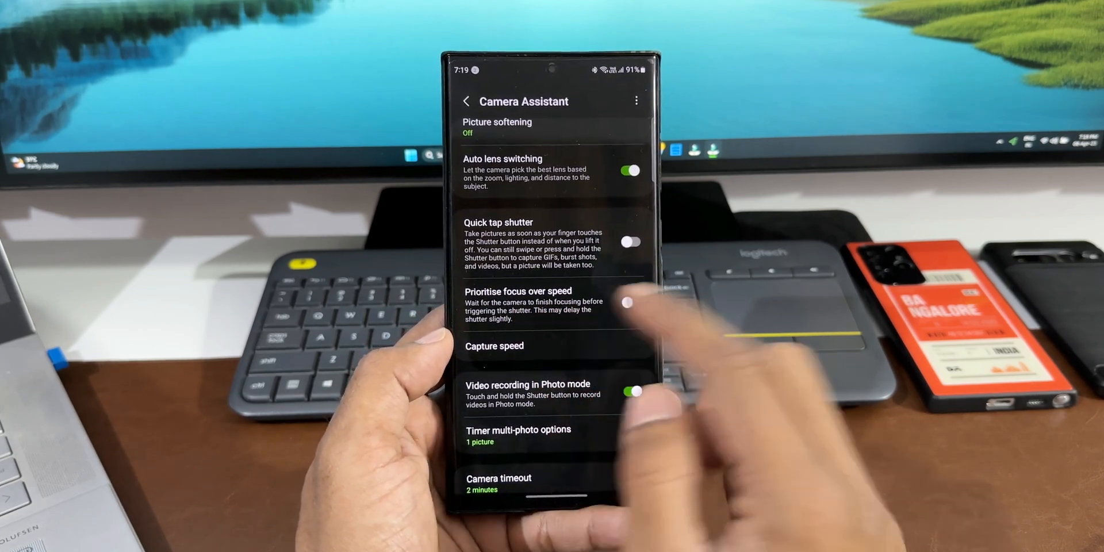
{"action": "left_click", "coordinate": [629, 299]}
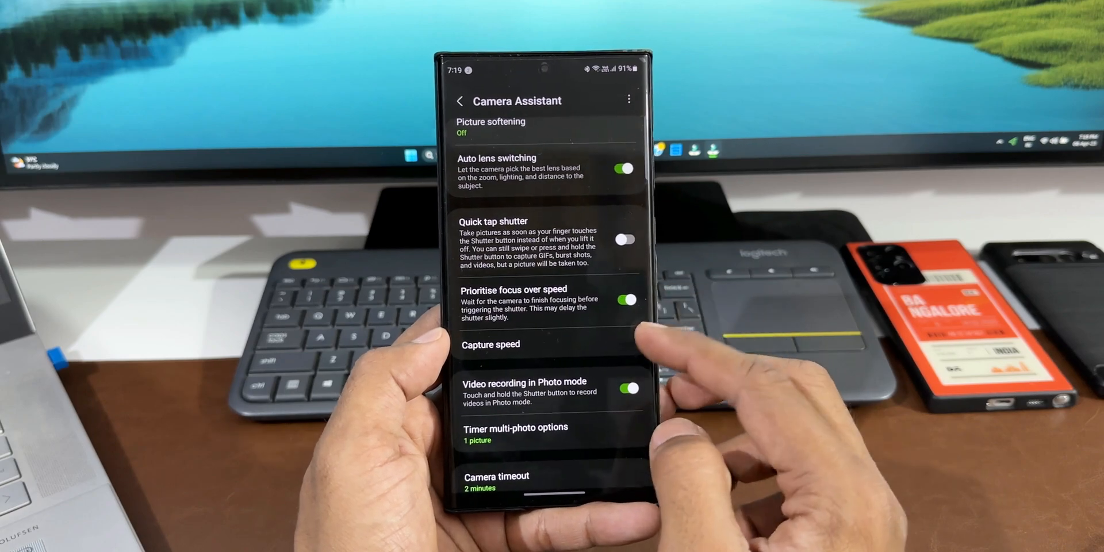
{"action": "left_click", "coordinate": [460, 101]}
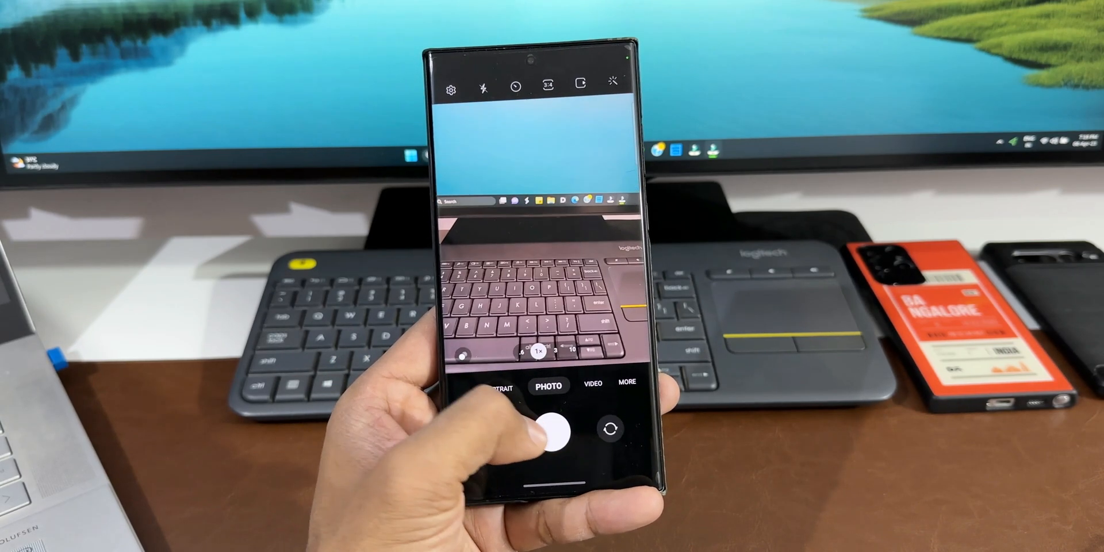
- Take a photo with focus prioritised over speed
{"action": "left_click", "coordinate": [549, 429]}
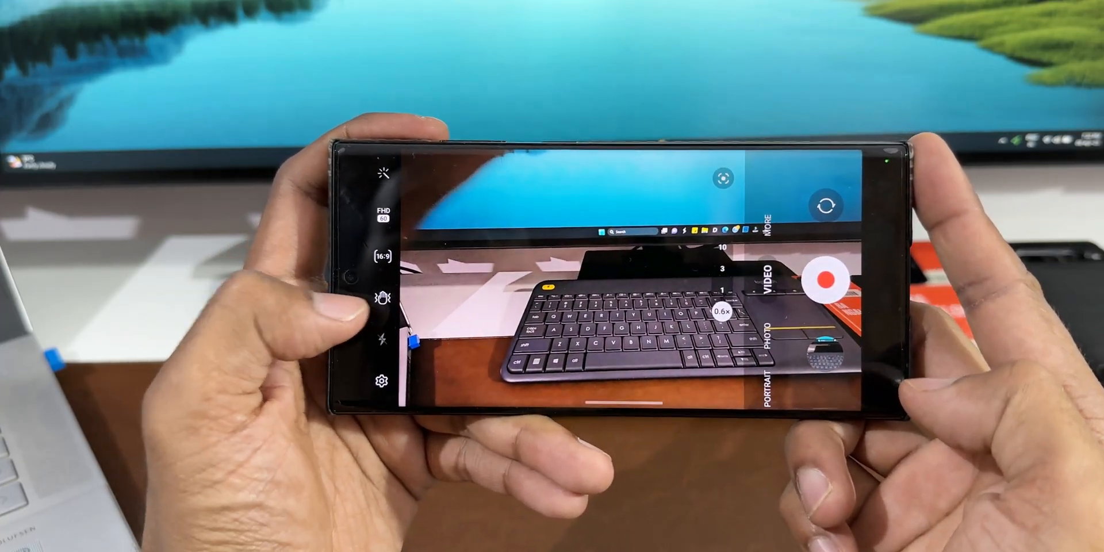
- Enable Super Steady in Video mode and start a stabilised recording
{"action": "left_click", "coordinate": [384, 298]}
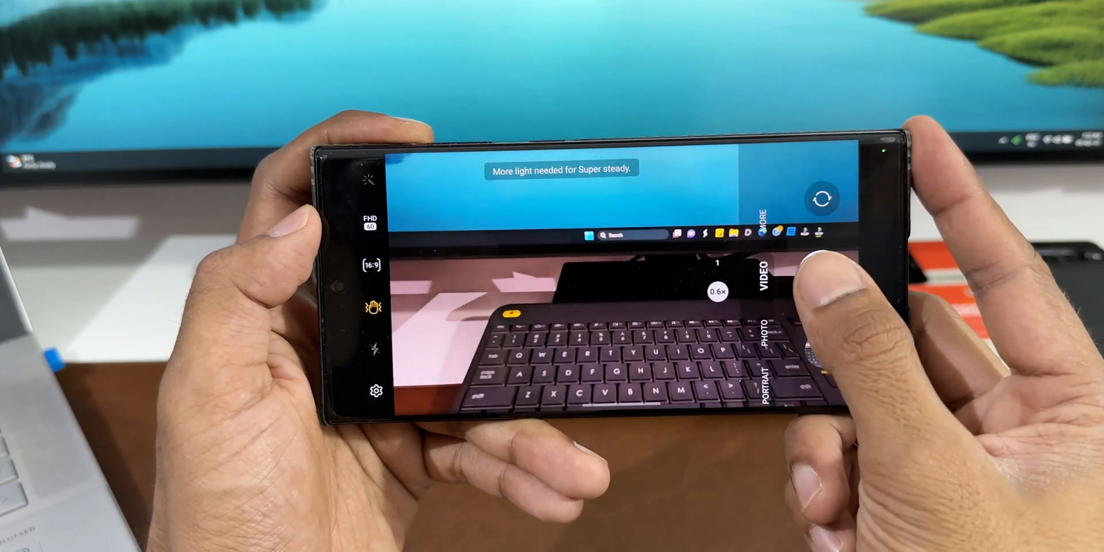
{"action": "left_click", "coordinate": [820, 275]}
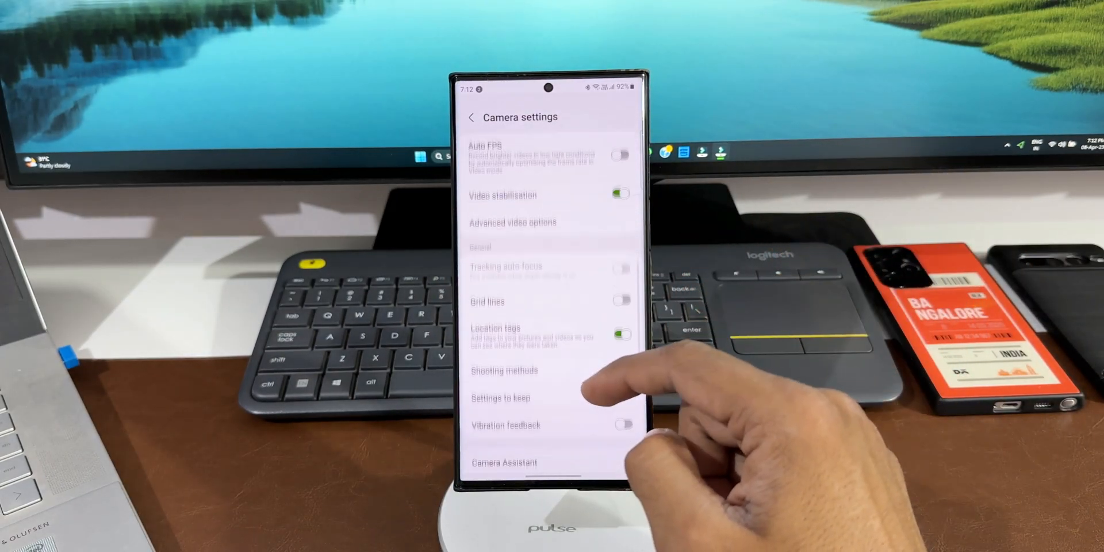
- Toggle the Auto FPS option in the Videos section of Camera settings
{"action": "scroll", "scroll_direction": "down", "scroll_amount": 3}
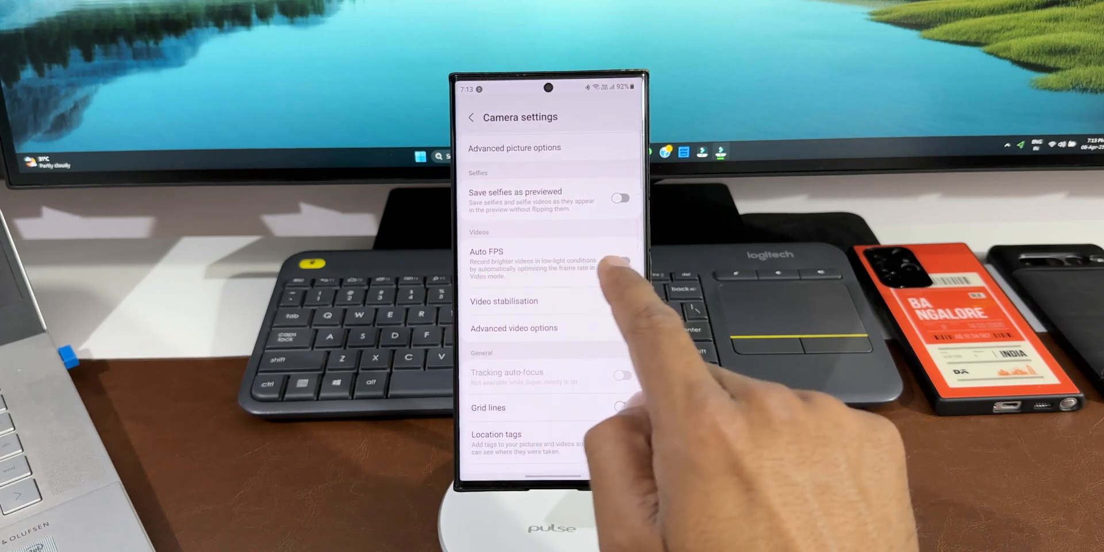
{"action": "left_click", "coordinate": [620, 300]}
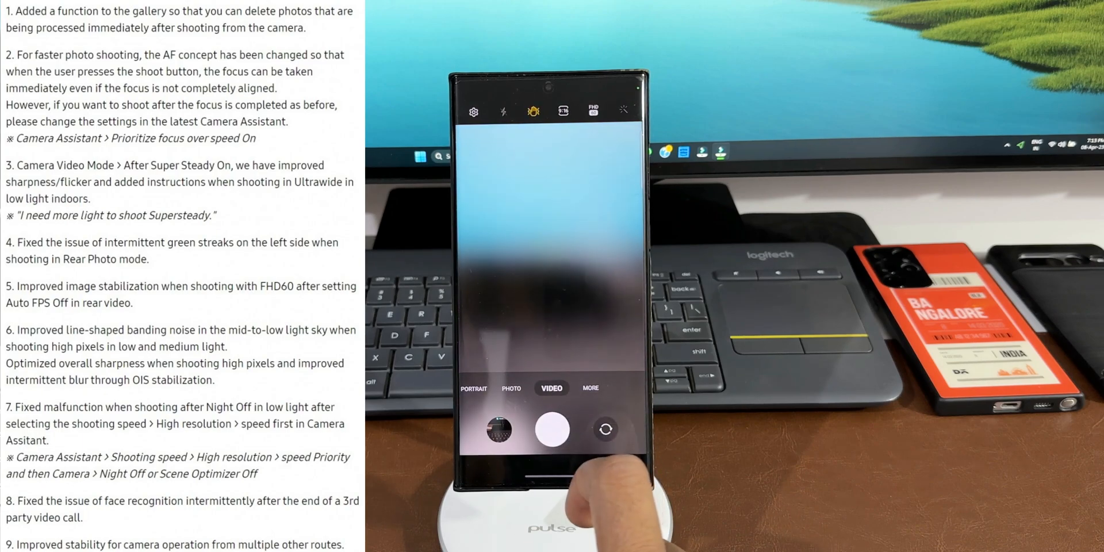
- Record a video clip, then leave the camera
{"action": "left_click", "coordinate": [590, 387]}
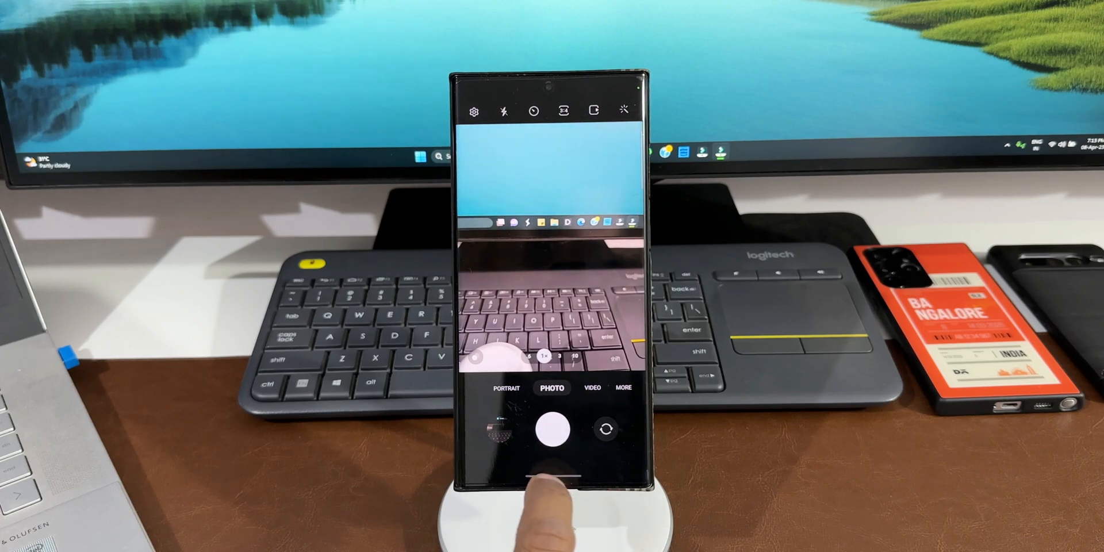
{"action": "left_click", "coordinate": [553, 493]}
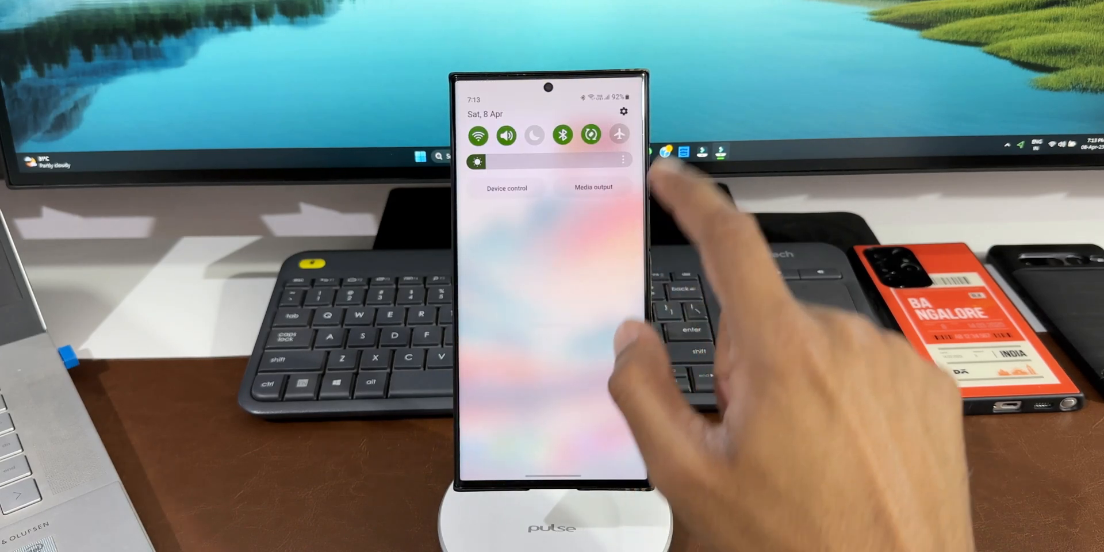
- From the quick panel go to Settings > Software update and start a Download and install check
{"action": "left_click", "coordinate": [622, 111]}
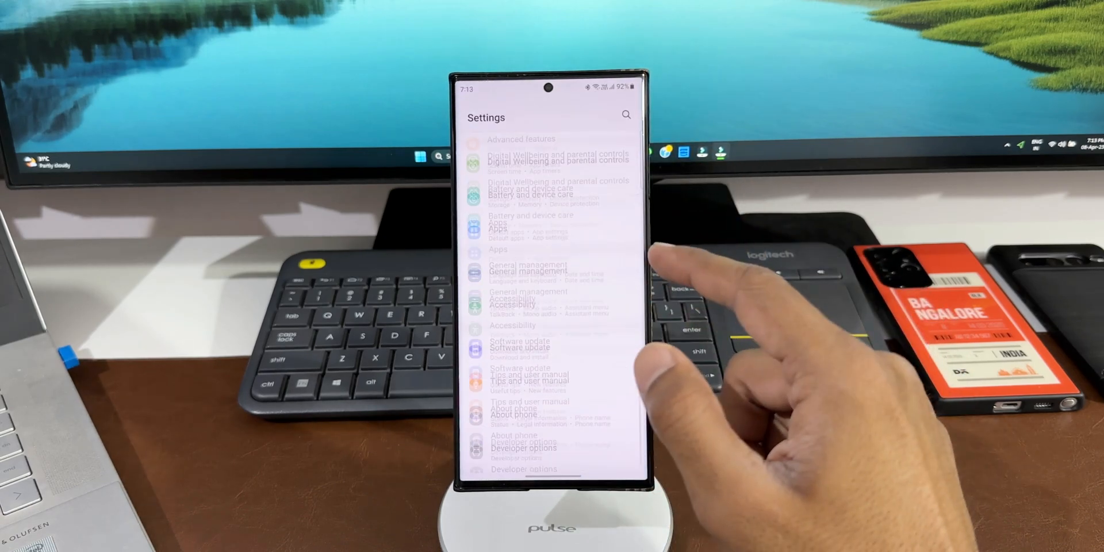
{"action": "left_click", "coordinate": [519, 343]}
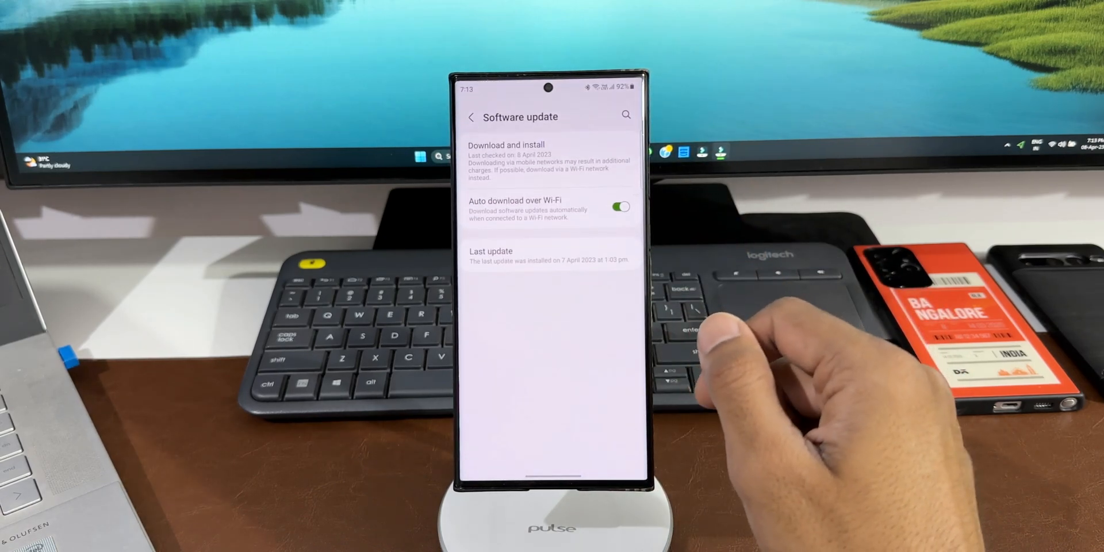
{"action": "left_click", "coordinate": [506, 145]}
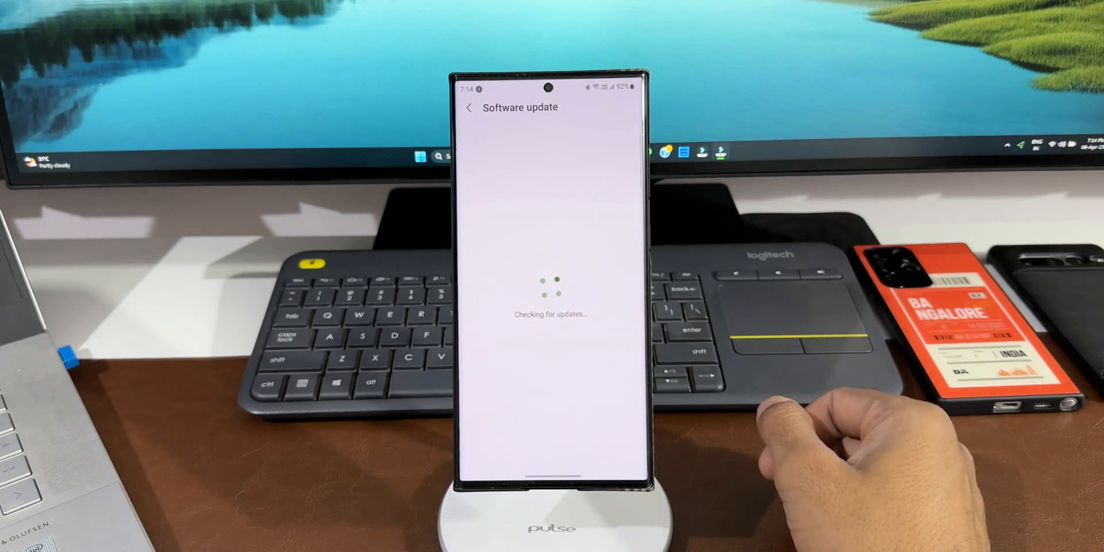